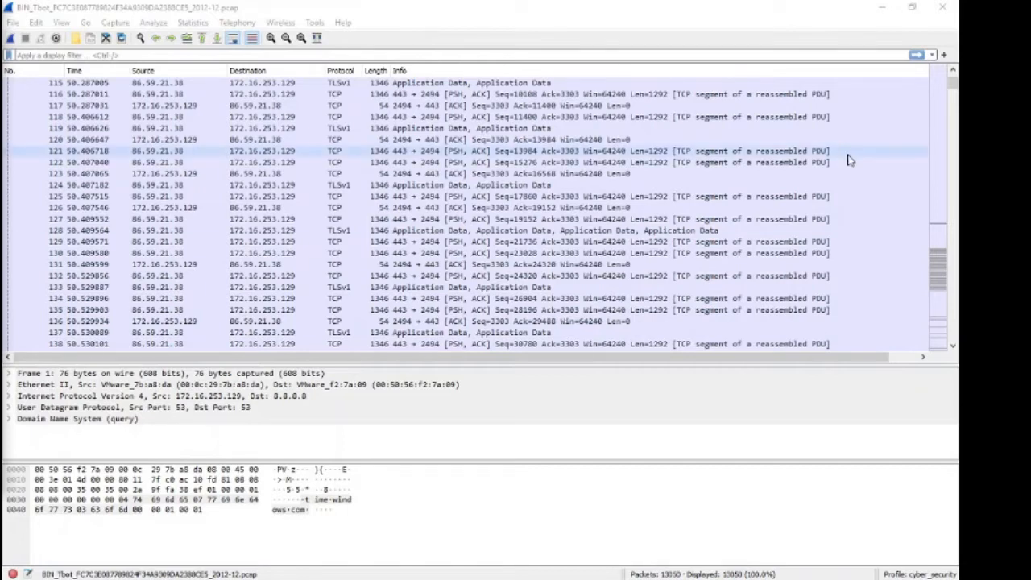
- Scroll through the packet list and select packets to review the capture
scroll("down", 3)
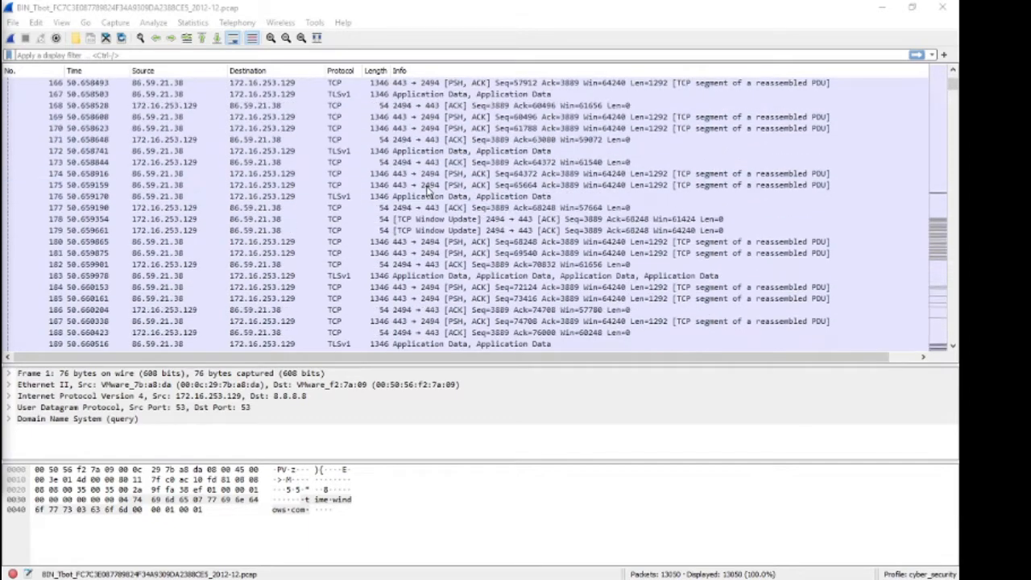
scroll("down", 3)
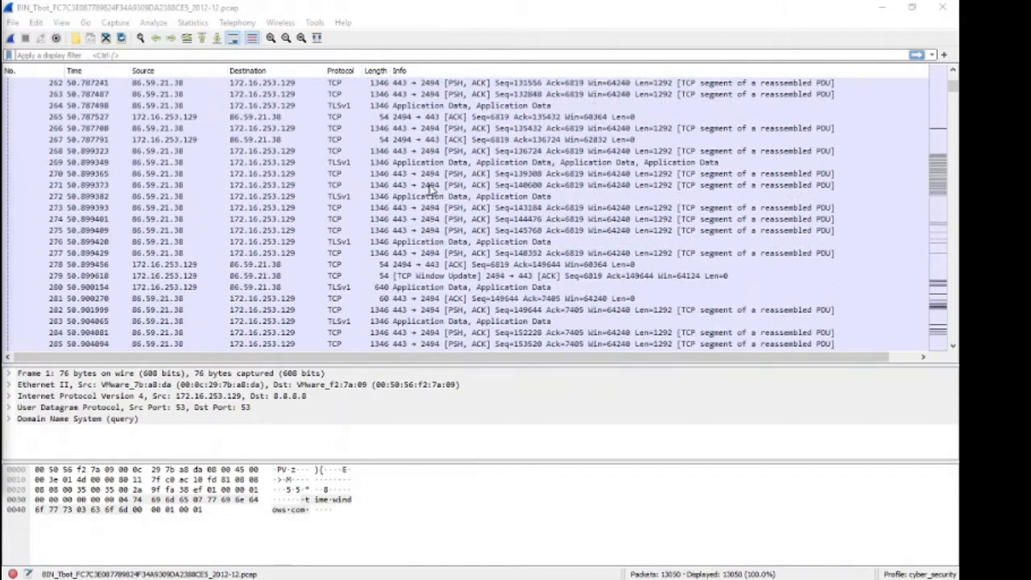
scroll("down", 3)
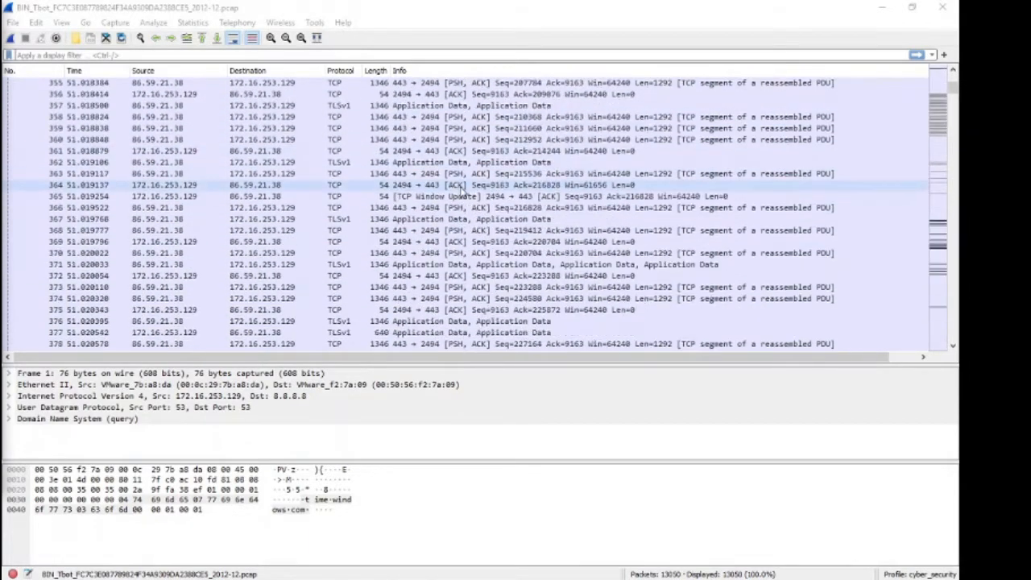
scroll("down", 3)
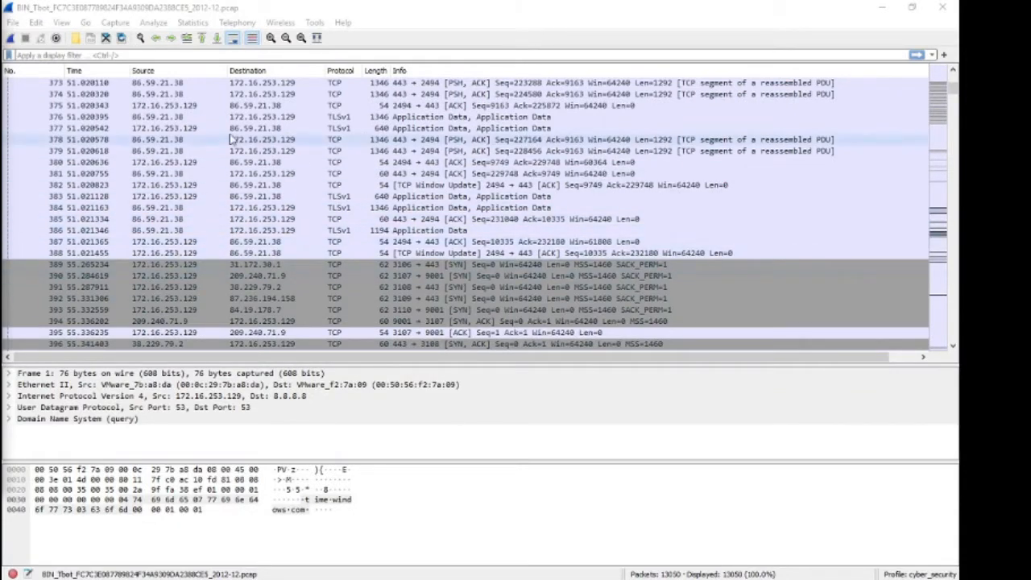
left_click(406, 242)
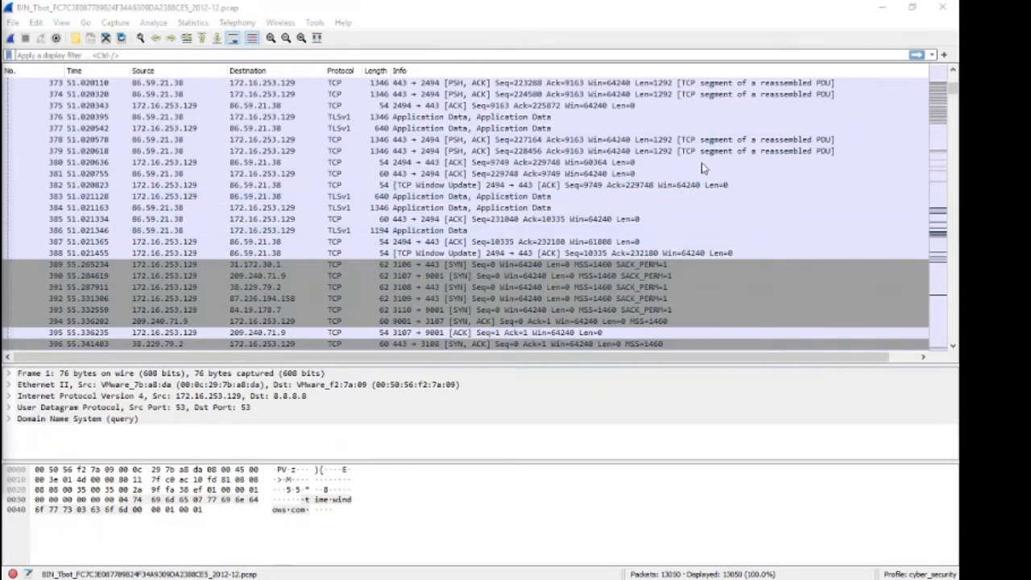
left_click(330, 174)
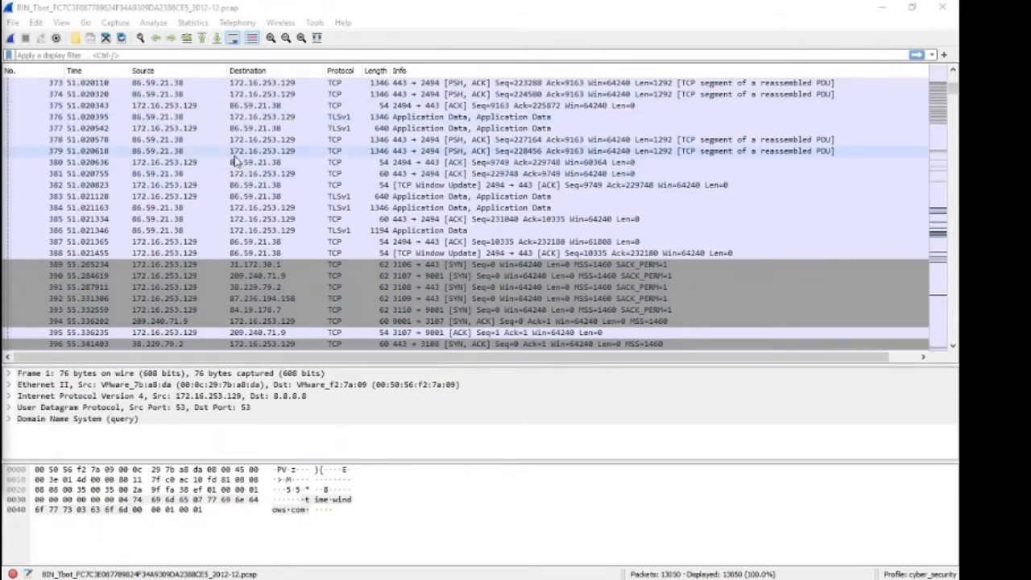
left_click(242, 161)
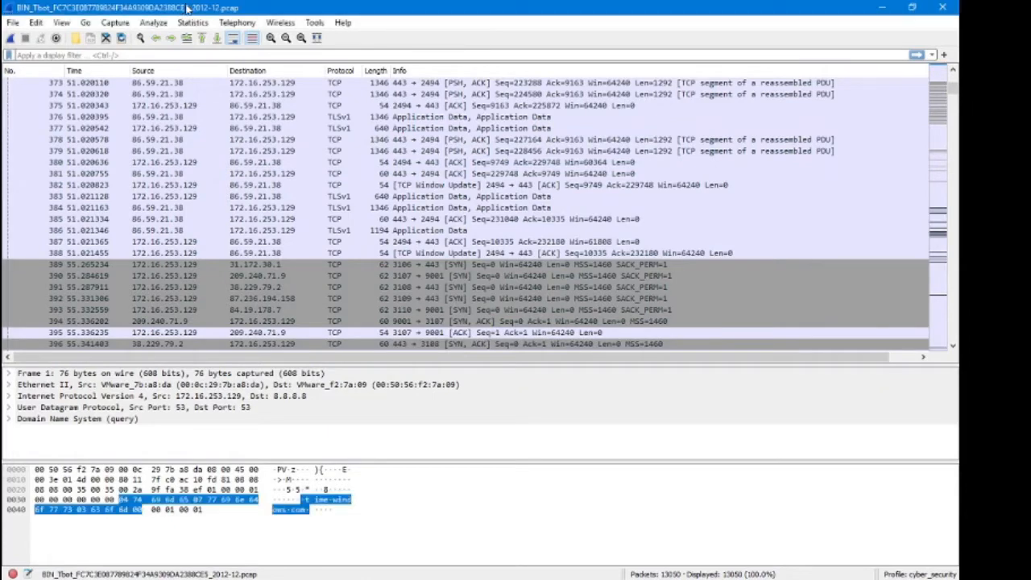
- Show the Endpoints statistics window from the Statistics menu
left_click(194, 23)
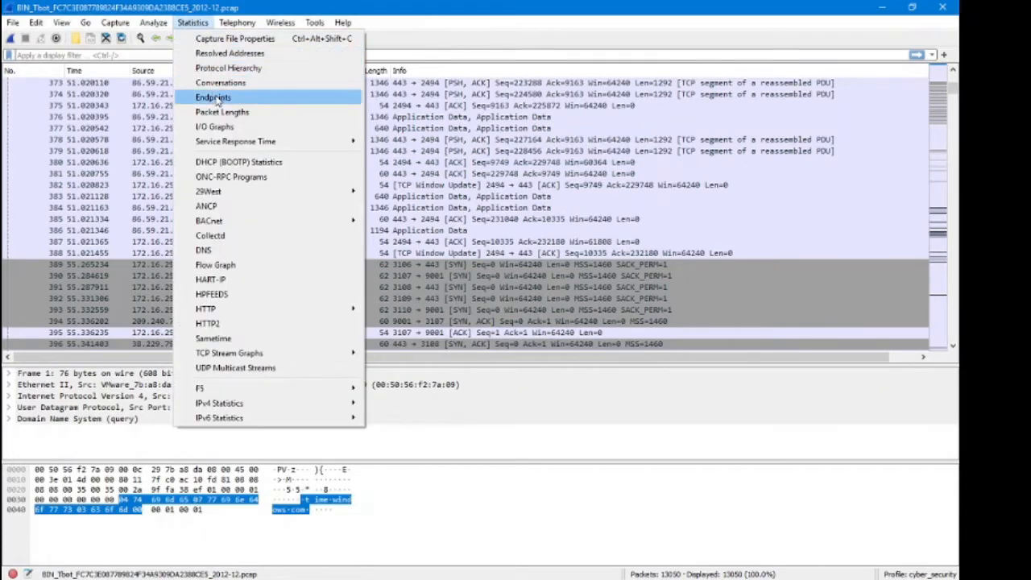
left_click(213, 99)
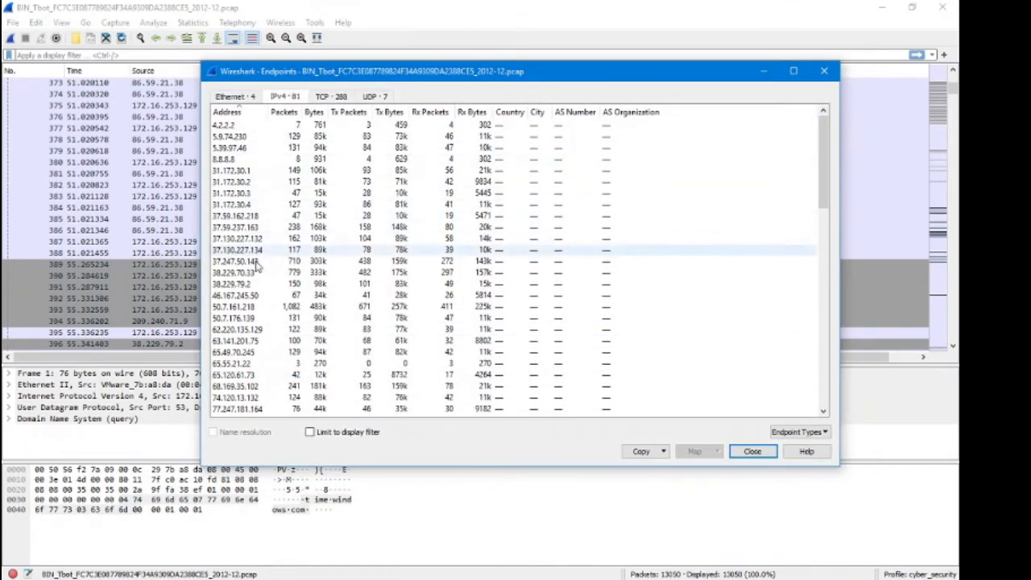
- Scroll the IPv4 endpoints list and identify 172.16.253.129 as busiest with 13,050 packets
left_click(234, 216)
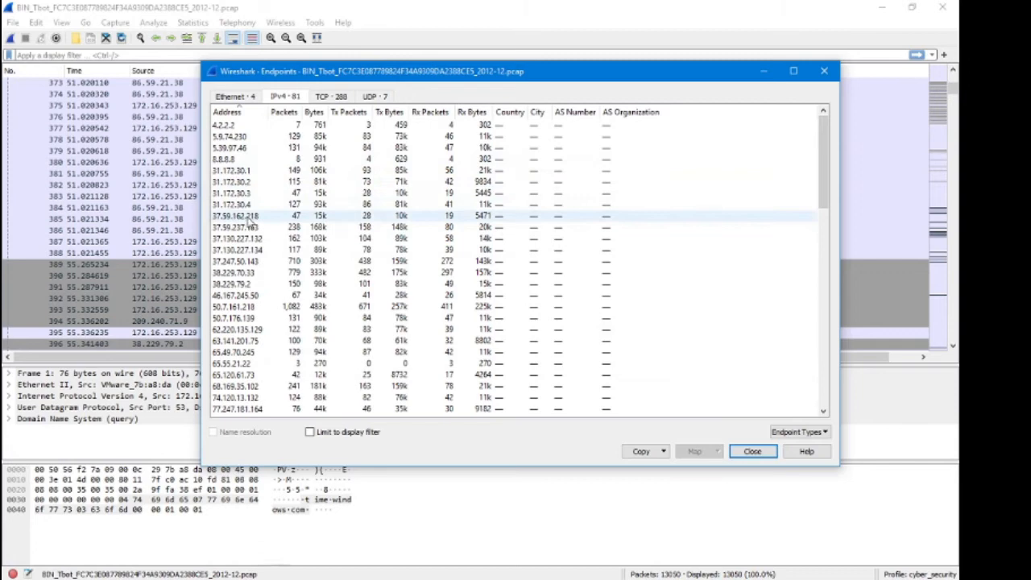
scroll("down", 3)
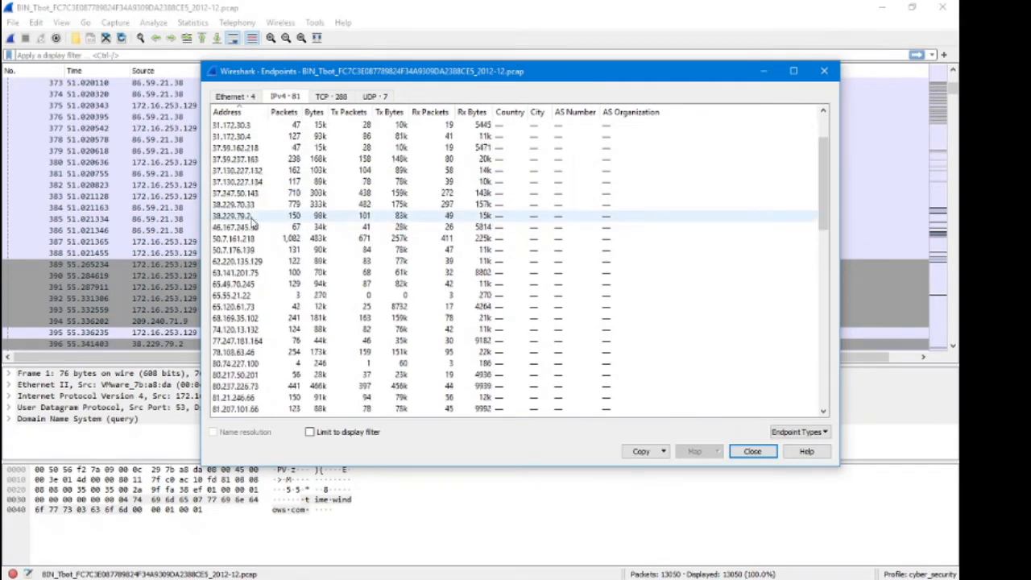
scroll("down", 3)
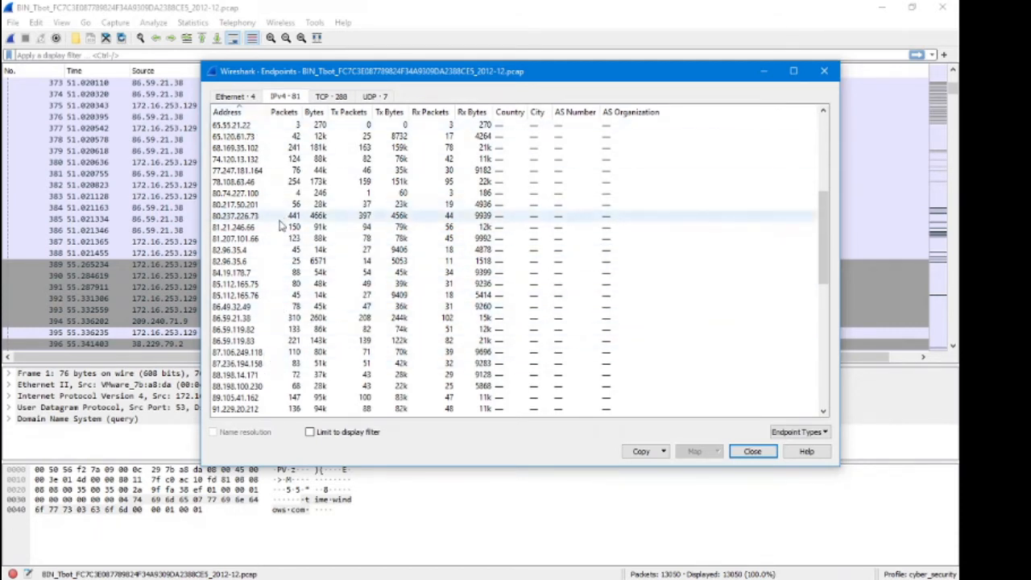
scroll("down", 3)
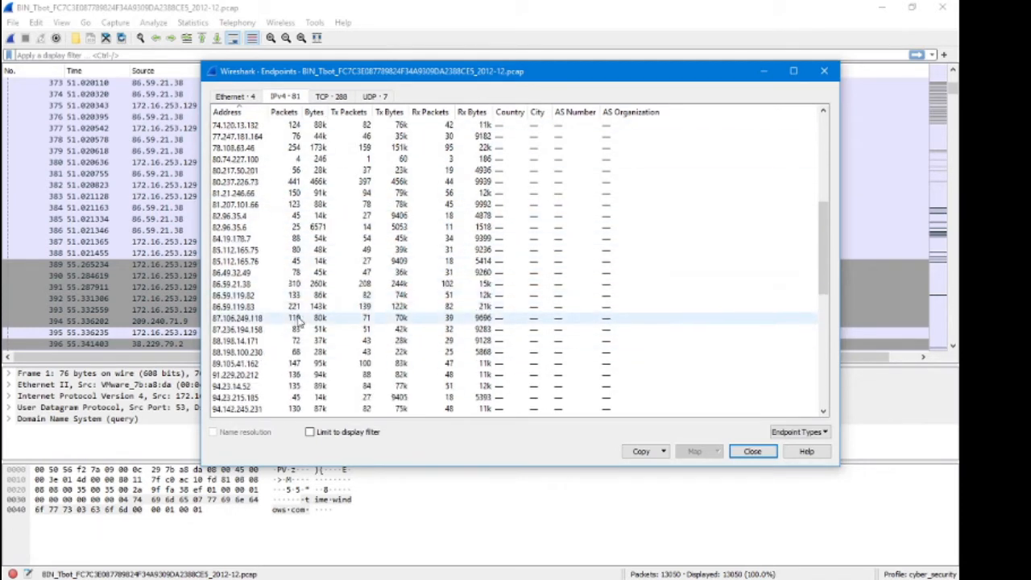
scroll("down", 3)
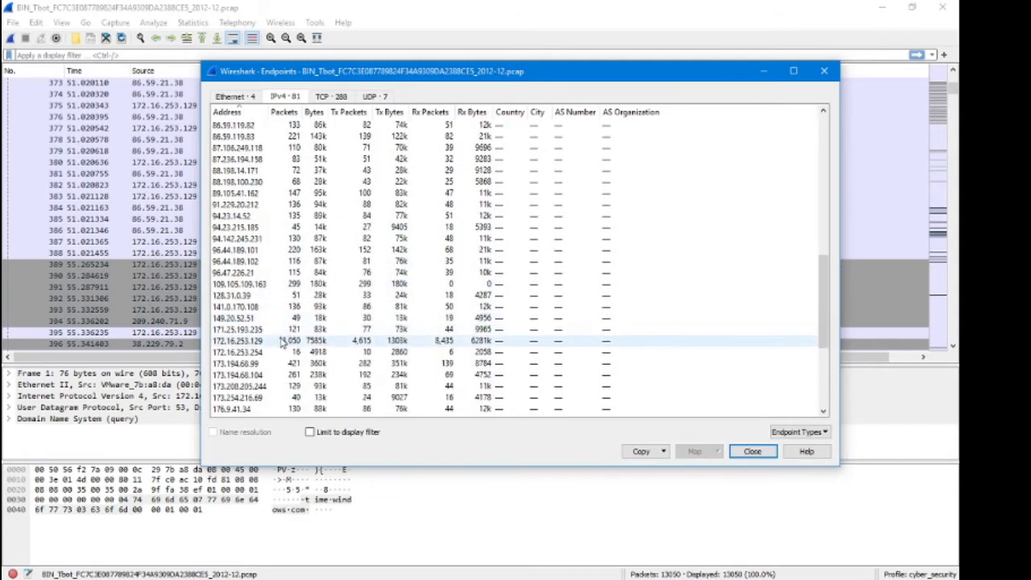
scroll("down", 3)
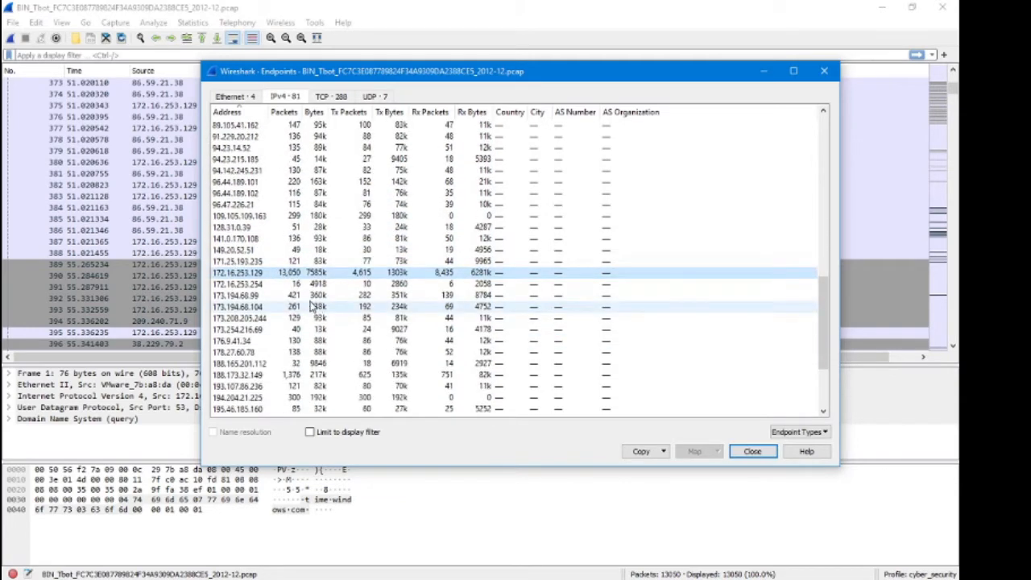
scroll("down", 3)
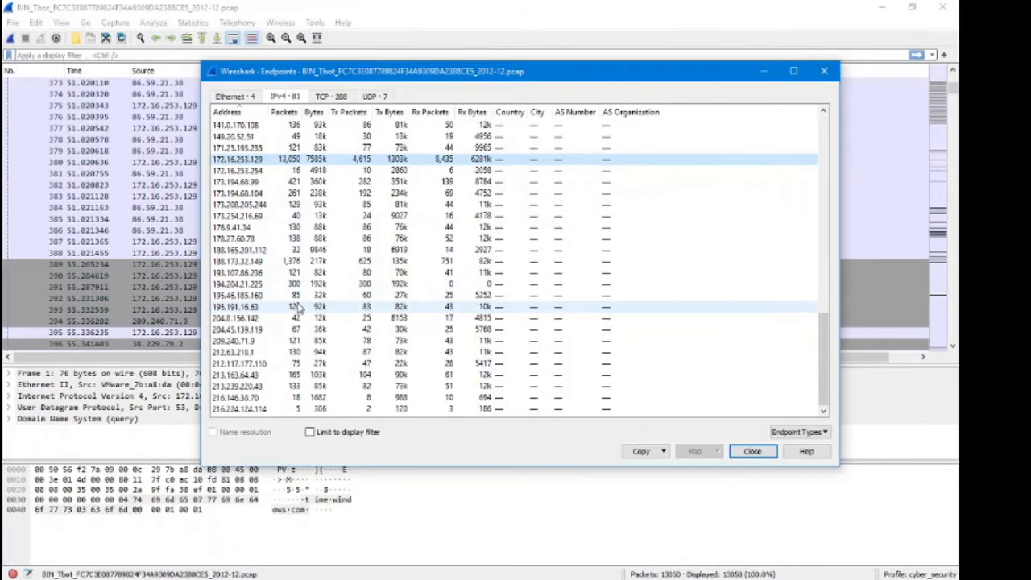
mouse_move(293, 315)
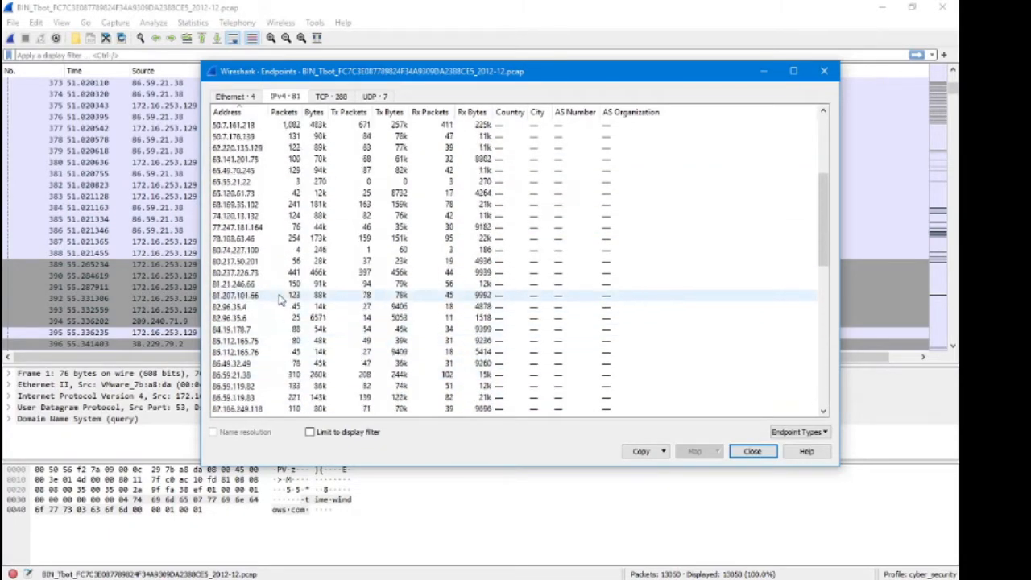
scroll("down", 3)
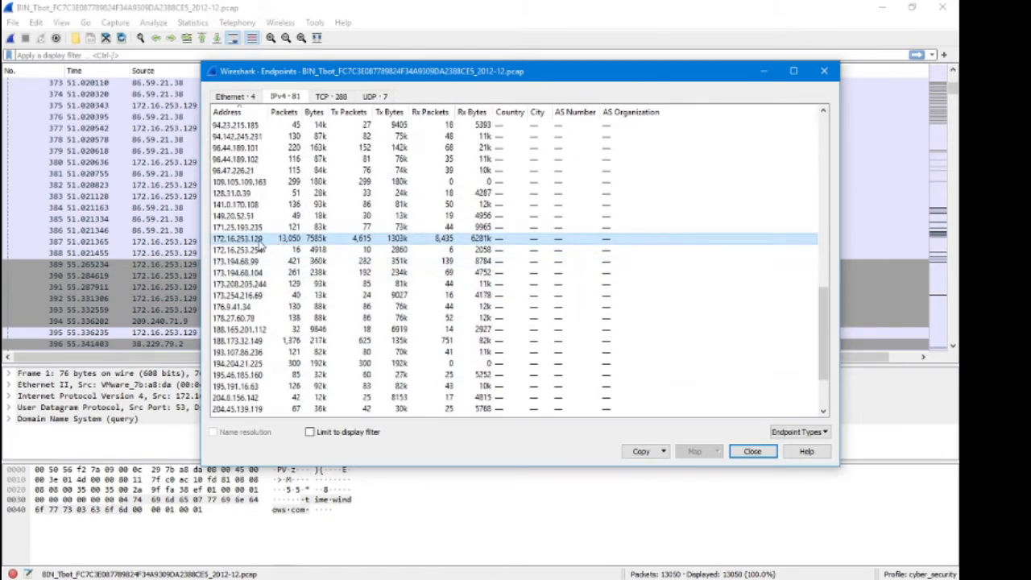
- Apply 172.16.253.129 as the selected filter (ip.addr==172.16.253.129) and close the Endpoints window
right_click(237, 238)
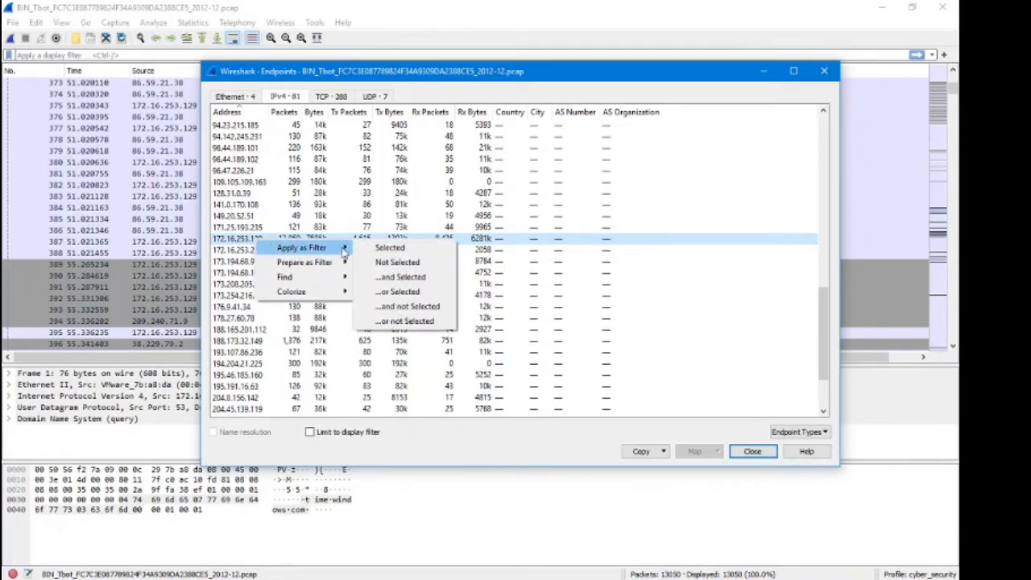
left_click(389, 248)
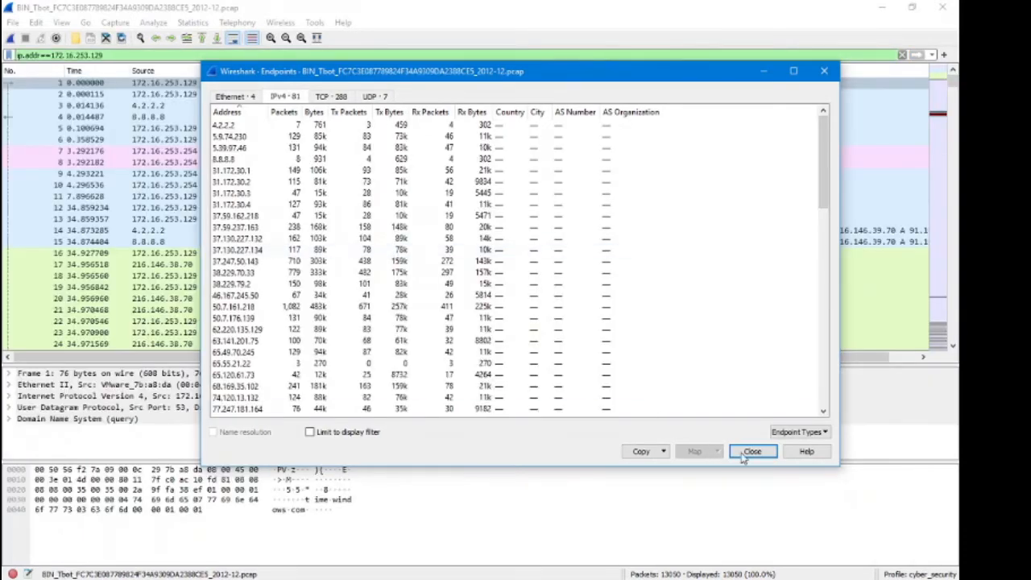
left_click(751, 452)
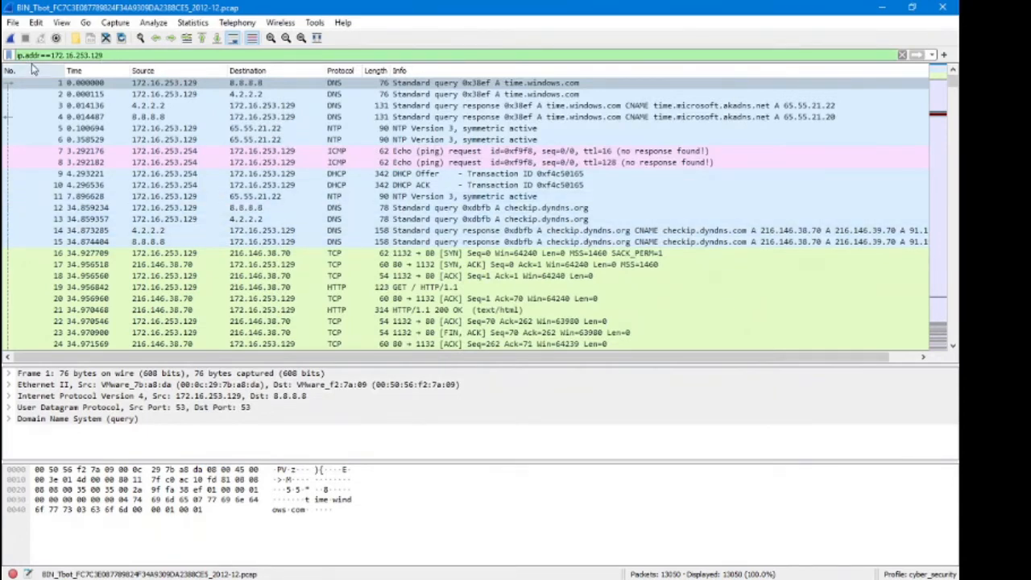
left_click(250, 129)
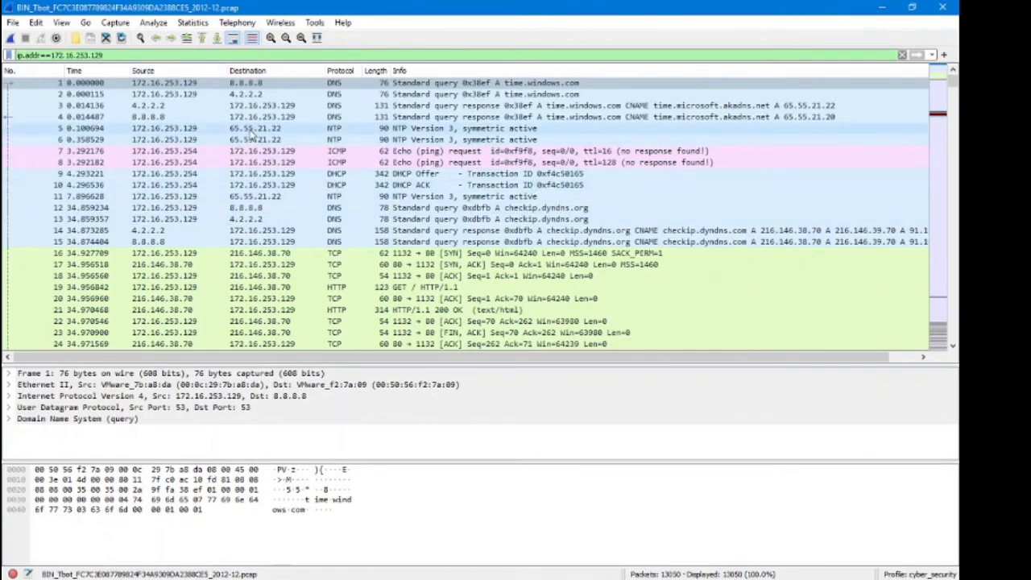
scroll("down", 3)
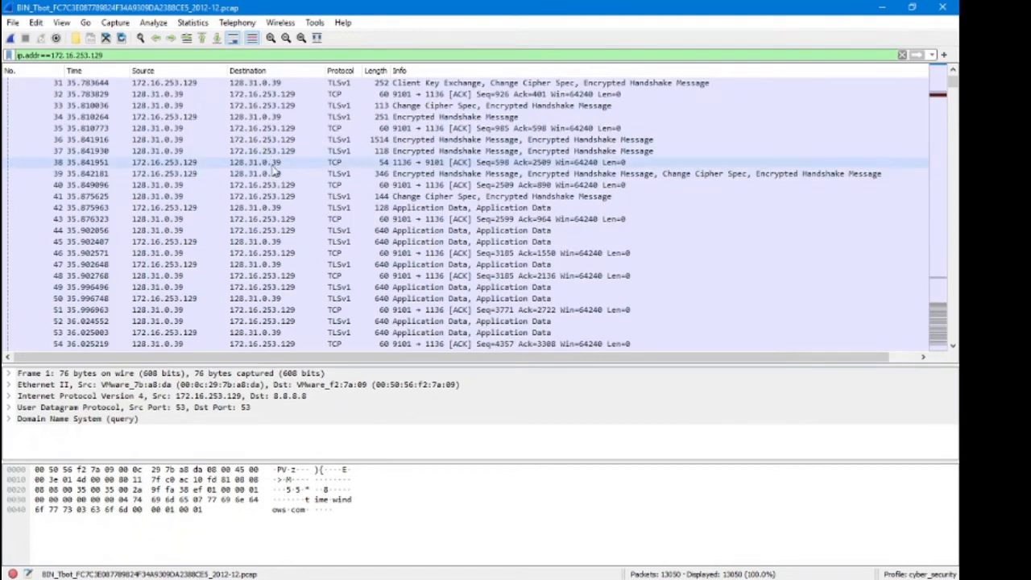
scroll("down", 3)
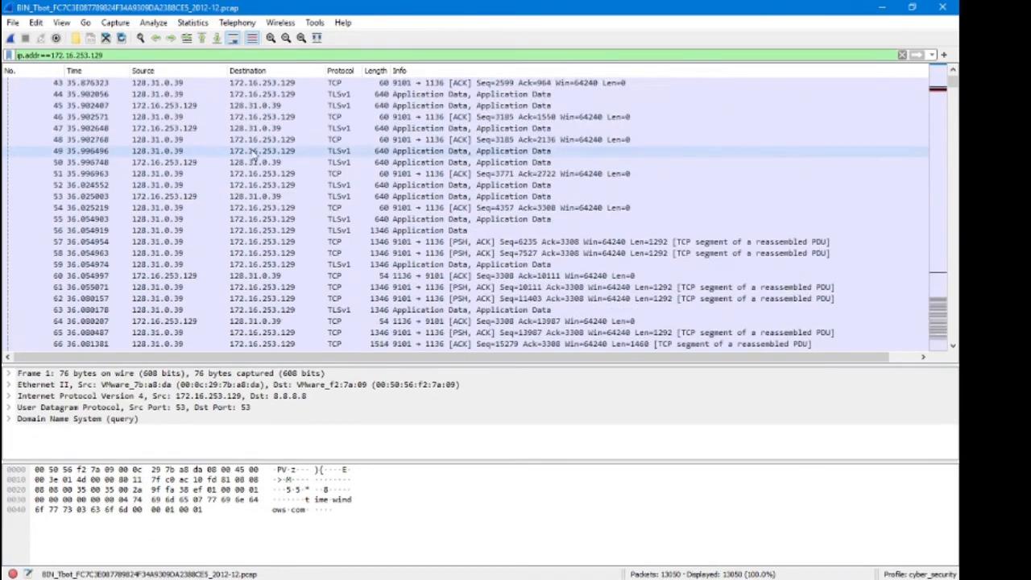